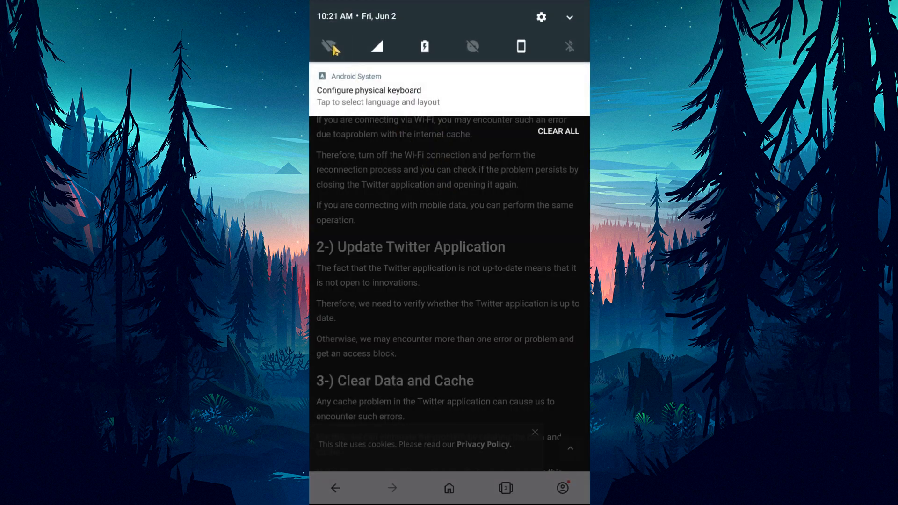
{"action": "mouse_move", "coordinate": [455, 215]}
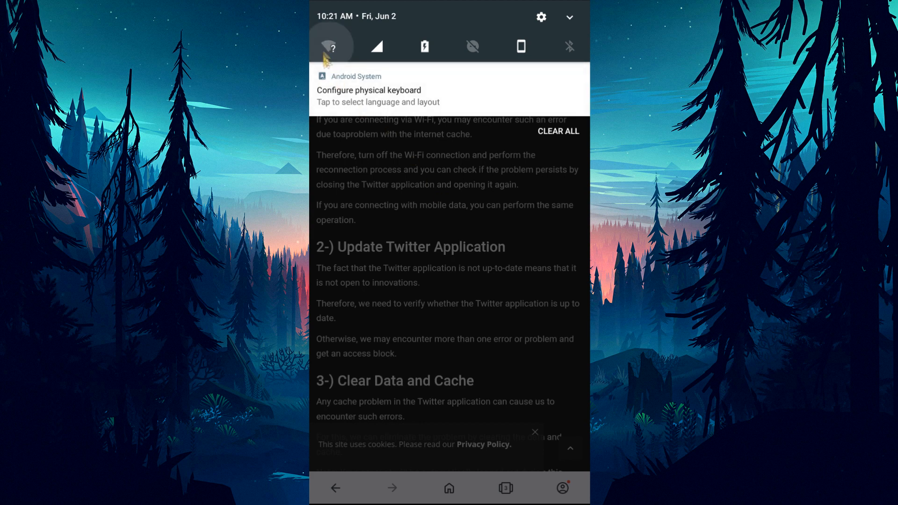
- Toggle the Wi-Fi tile off and on to reset the network connection
{"action": "left_click", "coordinate": [328, 47]}
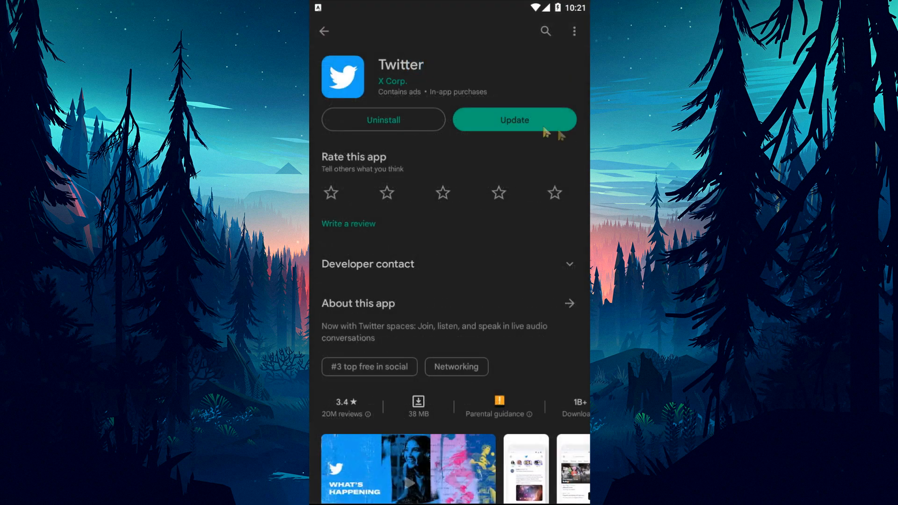
- Update Twitter from its Play Store page, then uninstall it and confirm
{"action": "left_click", "coordinate": [513, 120]}
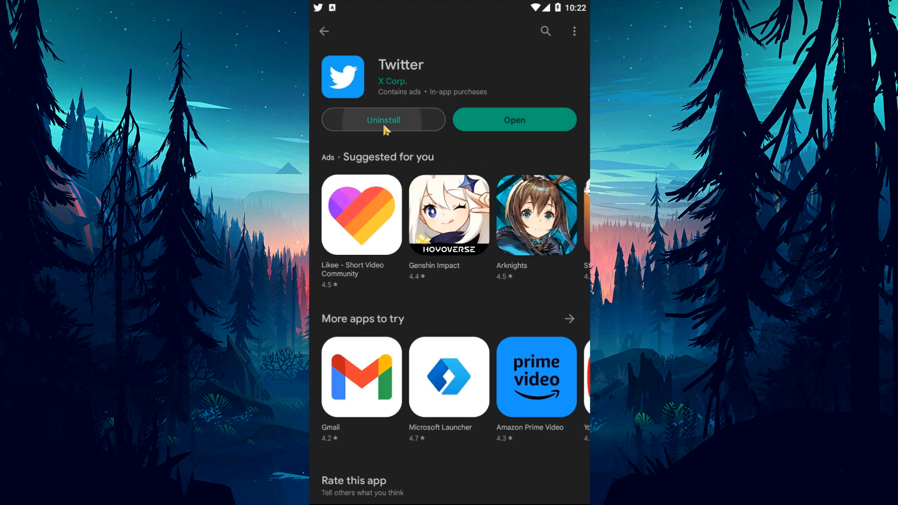
{"action": "left_click", "coordinate": [382, 120]}
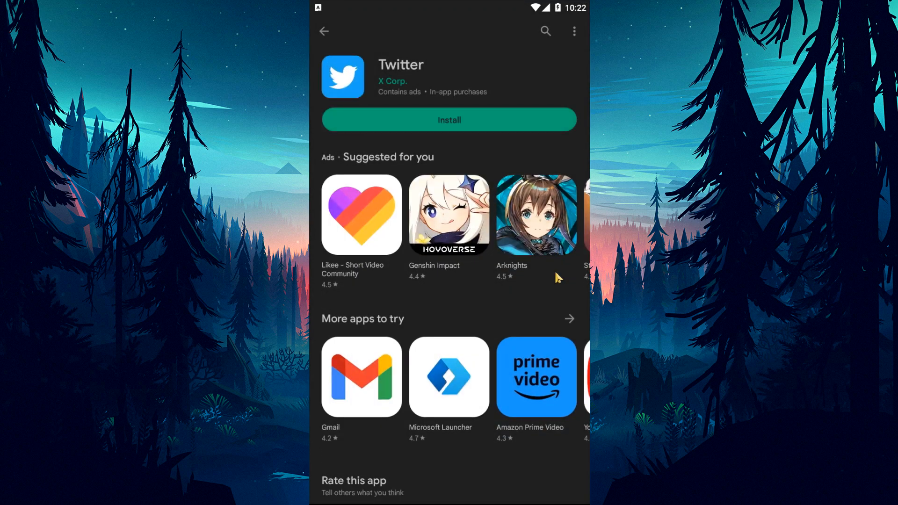
{"action": "left_click", "coordinate": [449, 120]}
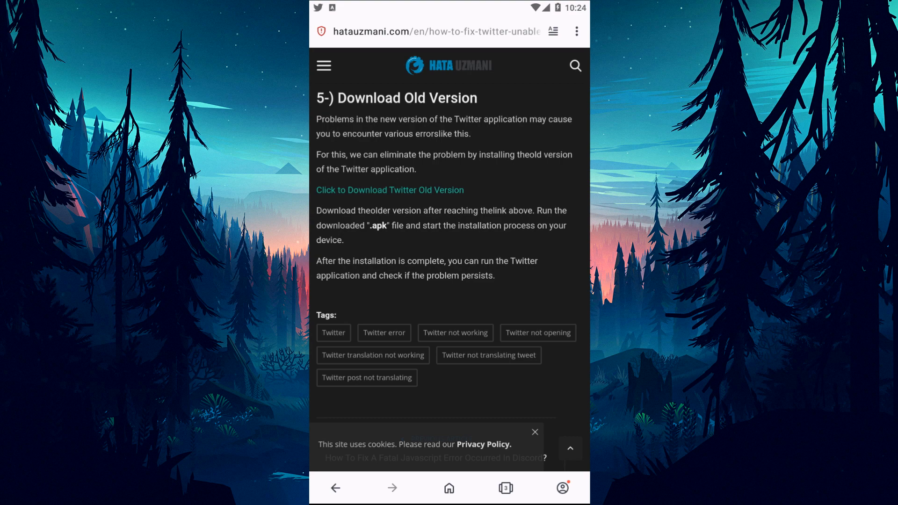
{"action": "mouse_move", "coordinate": [418, 208]}
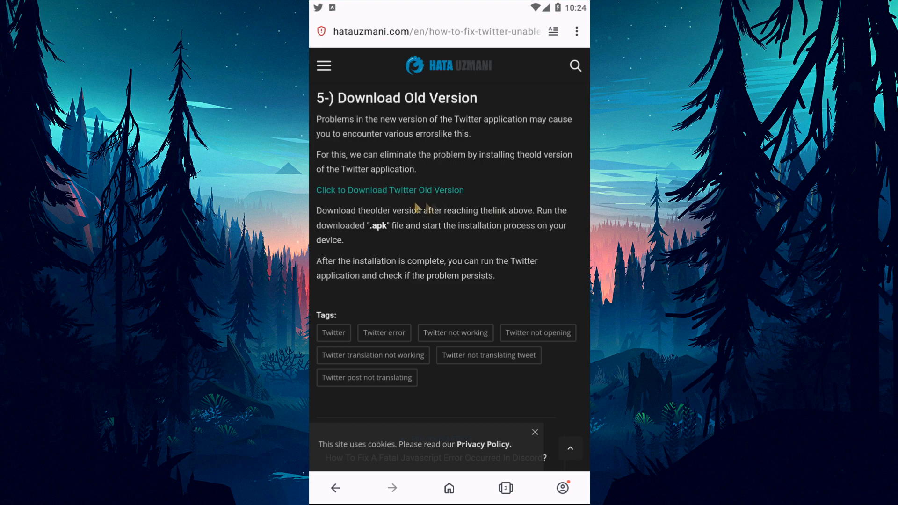
{"action": "mouse_move", "coordinate": [505, 489]}
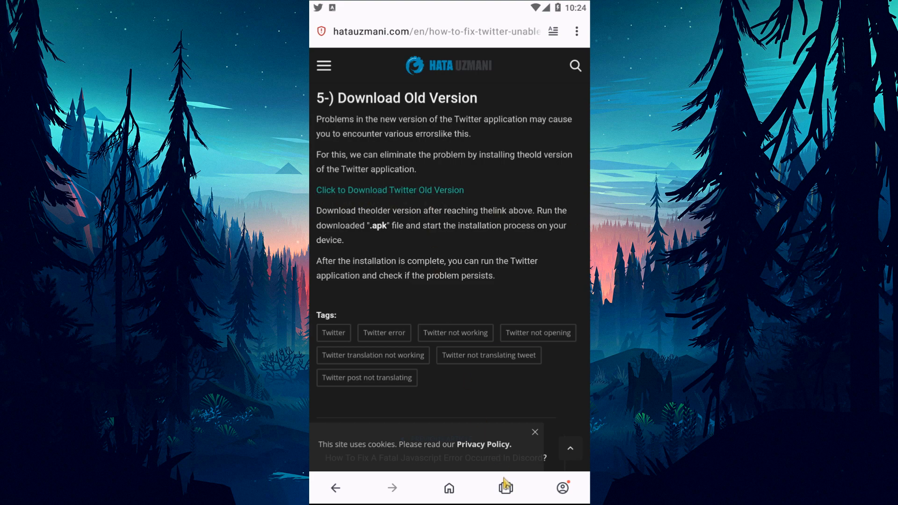
- Download the Twitter 9.88.0 APK from the androidapksfree old-version page
{"action": "left_click", "coordinate": [389, 190]}
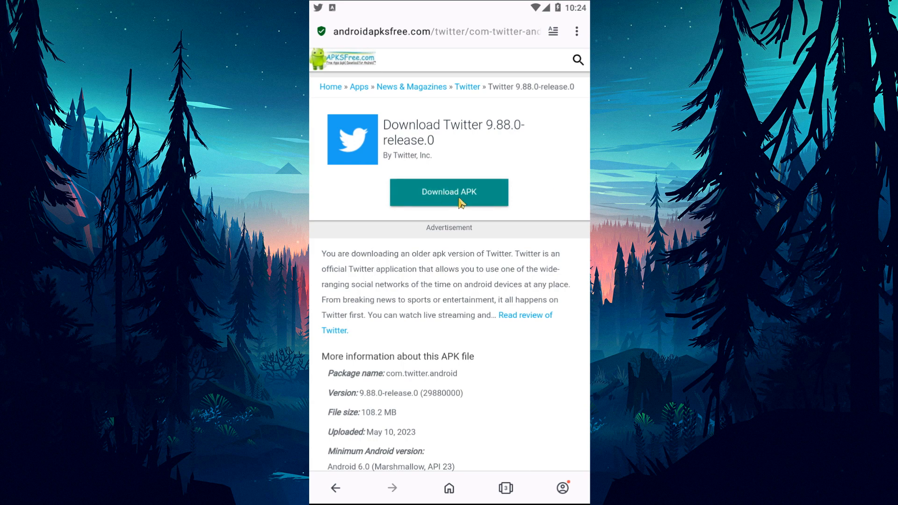
{"action": "left_click", "coordinate": [448, 192]}
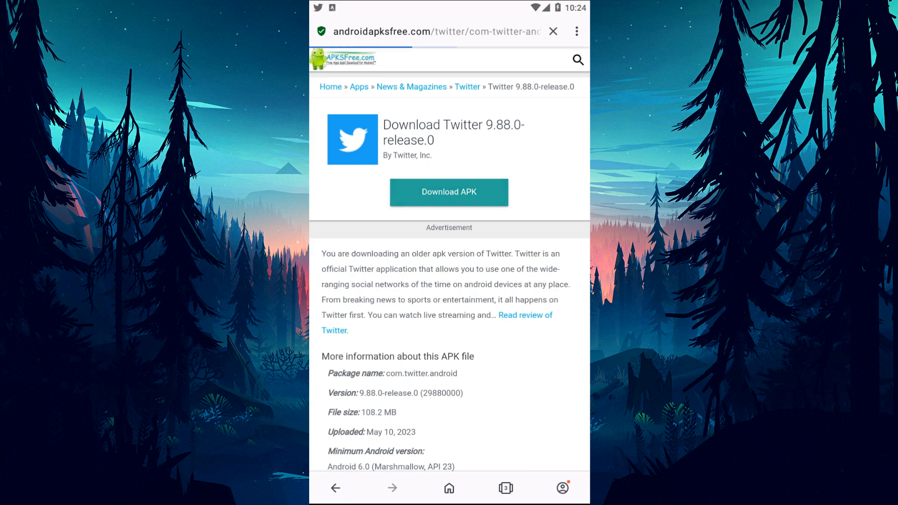
{"action": "left_click", "coordinate": [448, 192]}
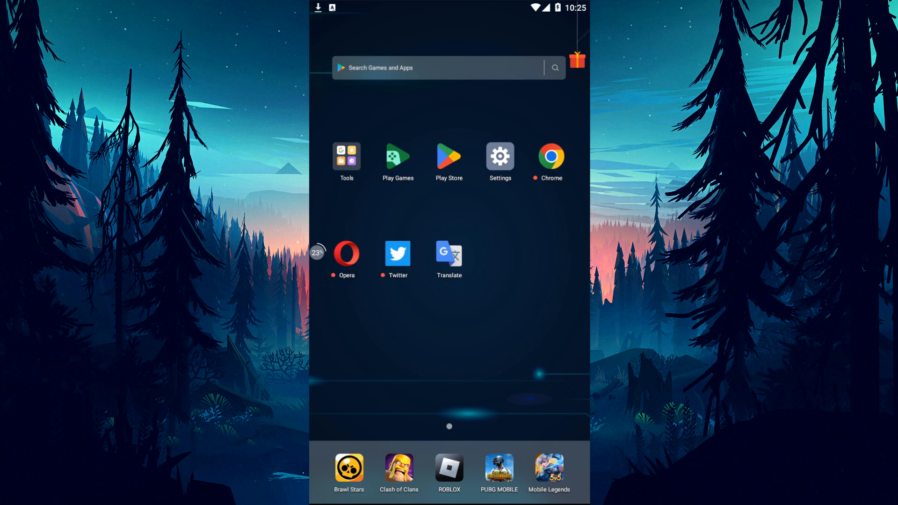
- Launch the file manager app from the home screen
{"action": "right_click", "coordinate": [398, 252]}
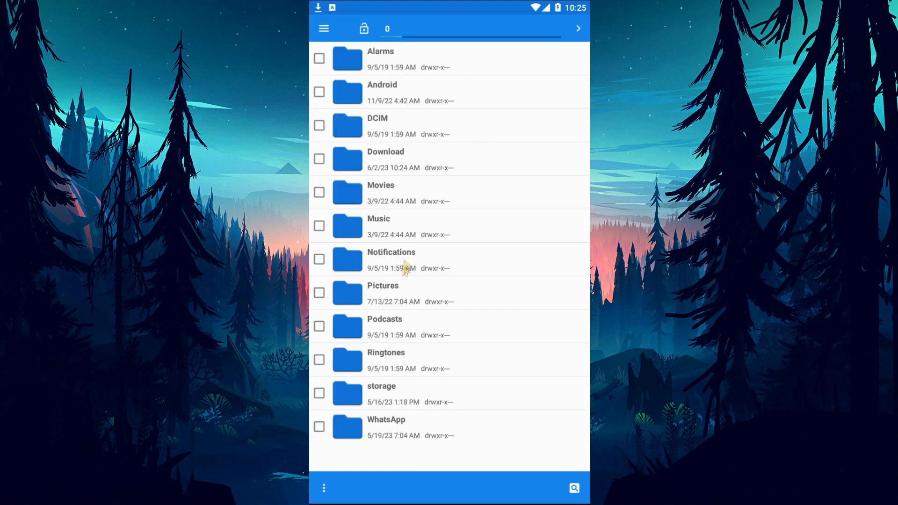
- Install the com.twitter.android APK from the Download folder
{"action": "left_click", "coordinate": [384, 159]}
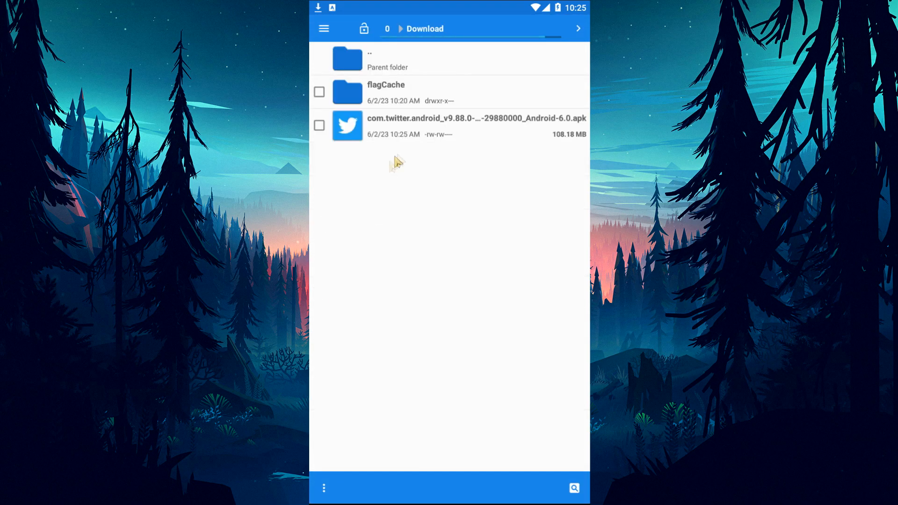
{"action": "left_click", "coordinate": [475, 125]}
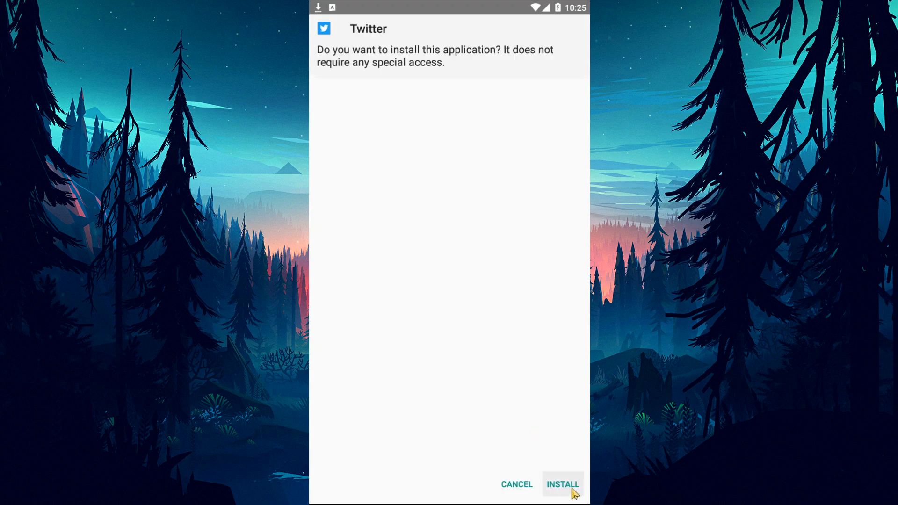
{"action": "left_click", "coordinate": [563, 484]}
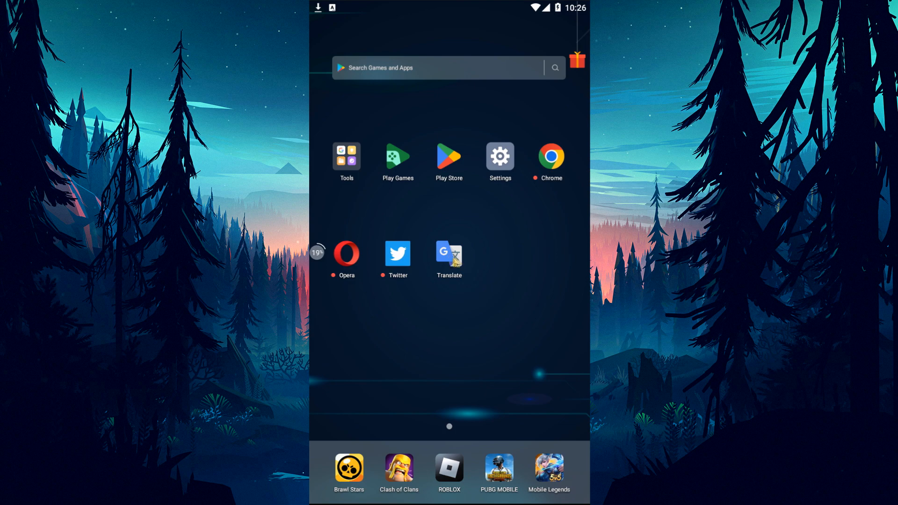
{"action": "mouse_move", "coordinate": [453, 264]}
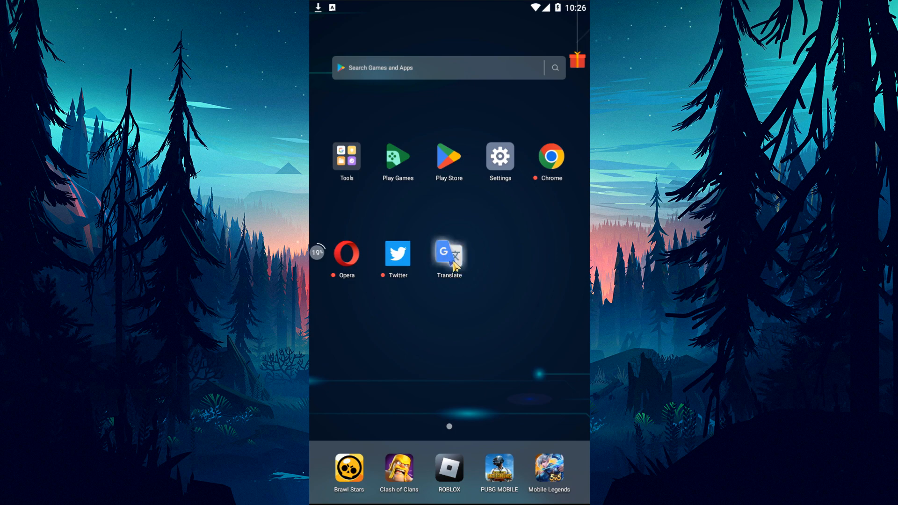
{"action": "left_click", "coordinate": [449, 252]}
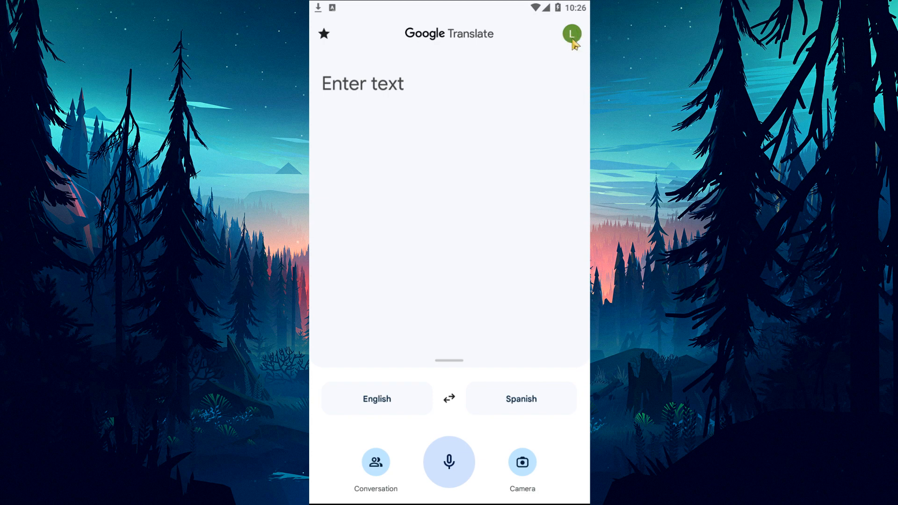
{"action": "left_click", "coordinate": [571, 34]}
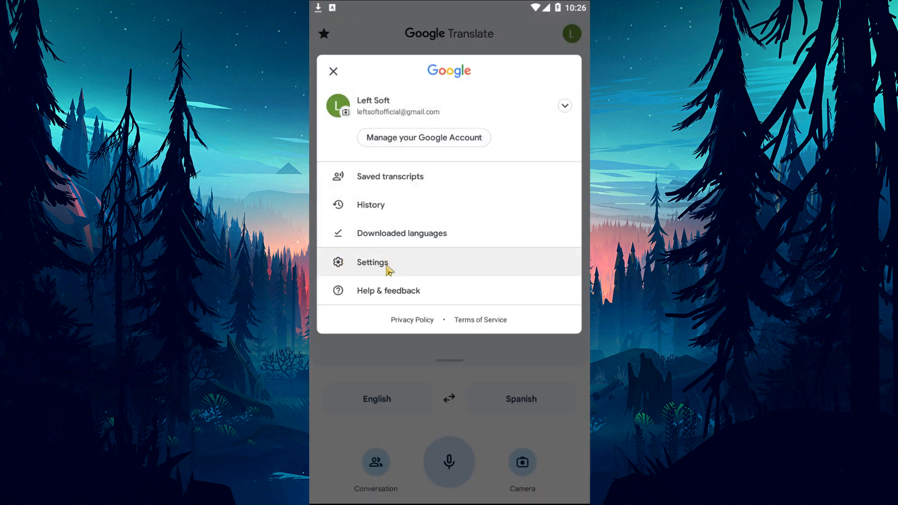
{"action": "left_click", "coordinate": [372, 262]}
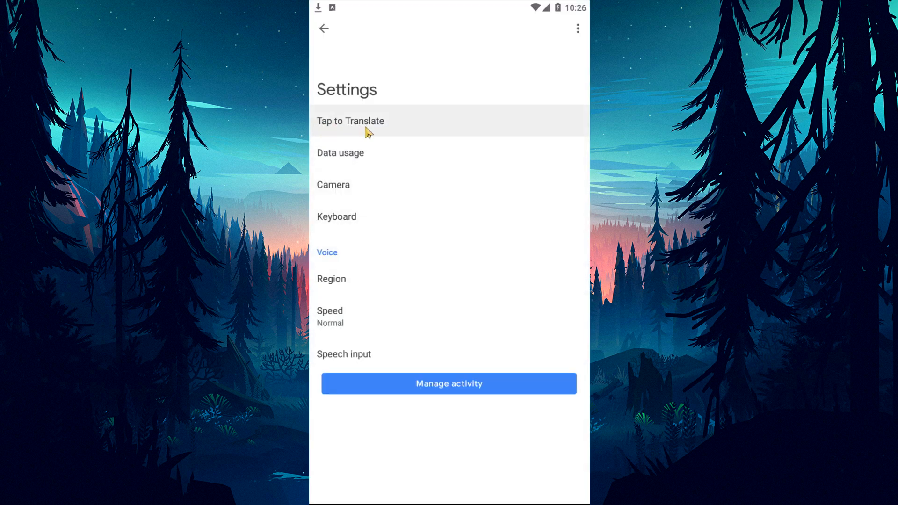
{"action": "left_click", "coordinate": [350, 120]}
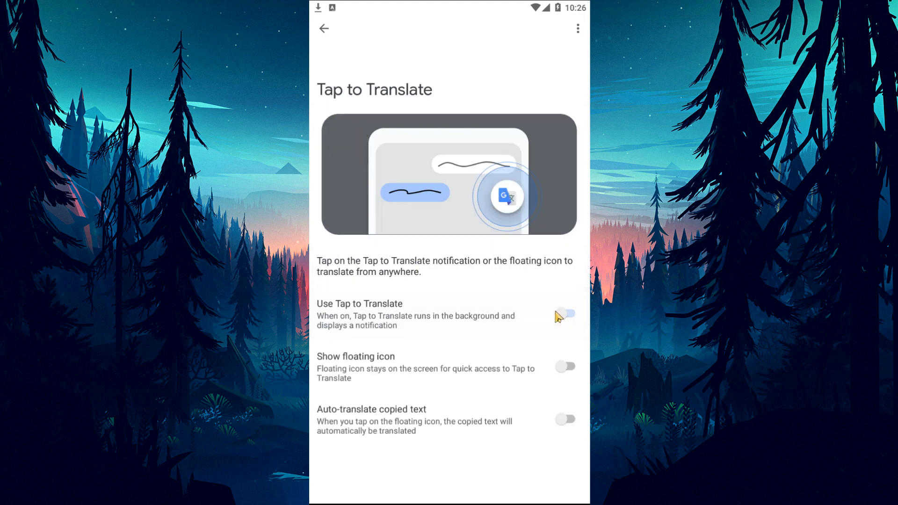